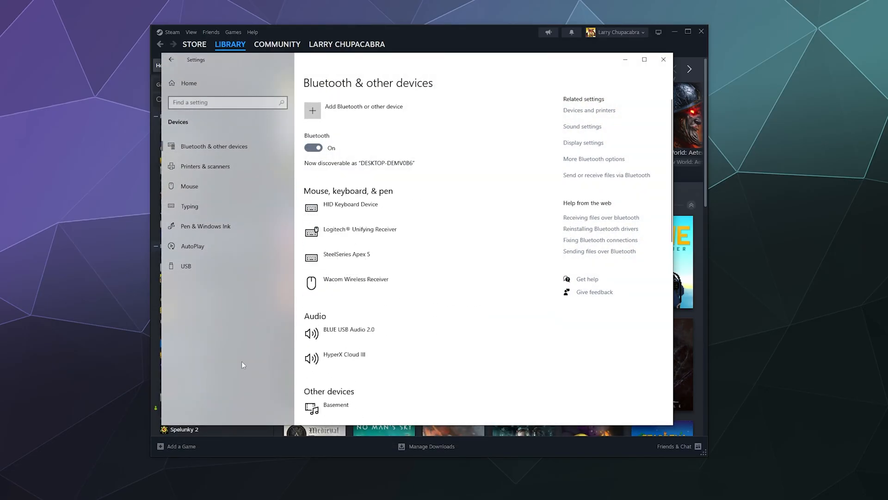
mouse_move(356, 84)
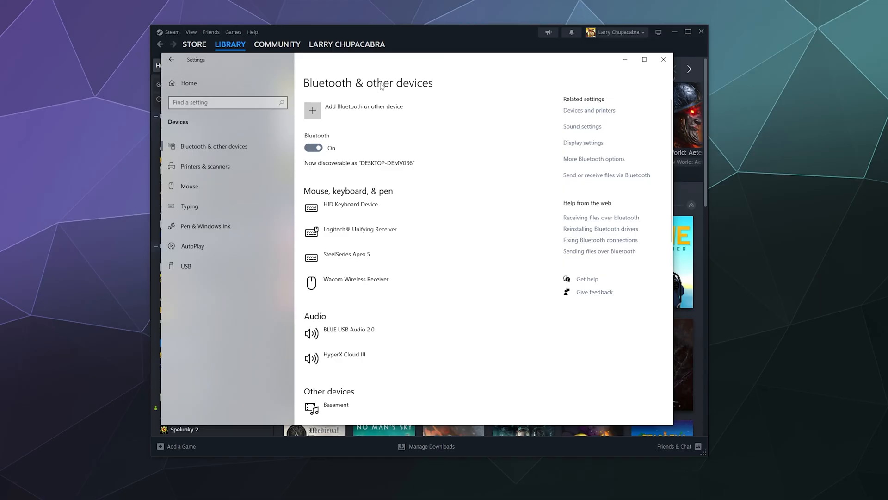
mouse_move(301, 85)
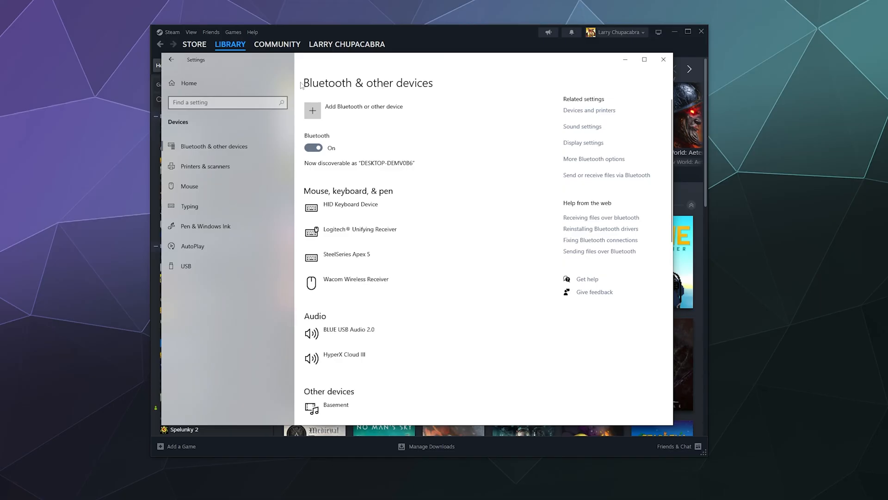
mouse_move(352, 85)
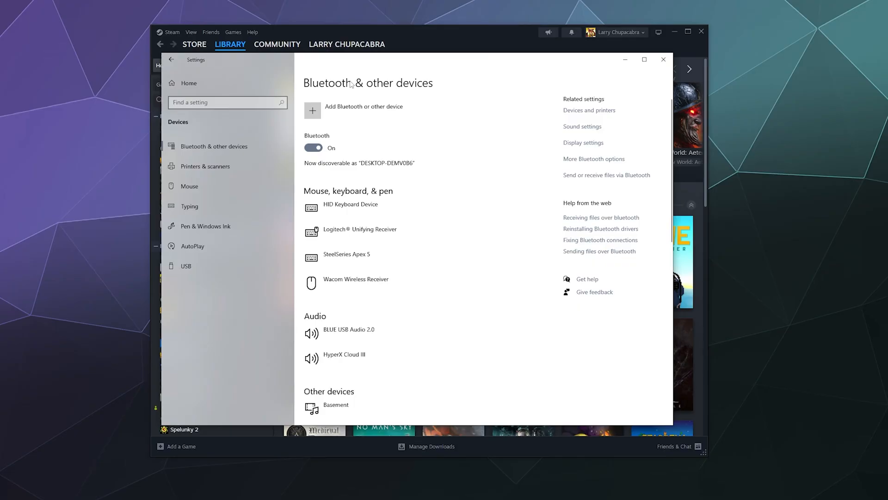
mouse_move(442, 36)
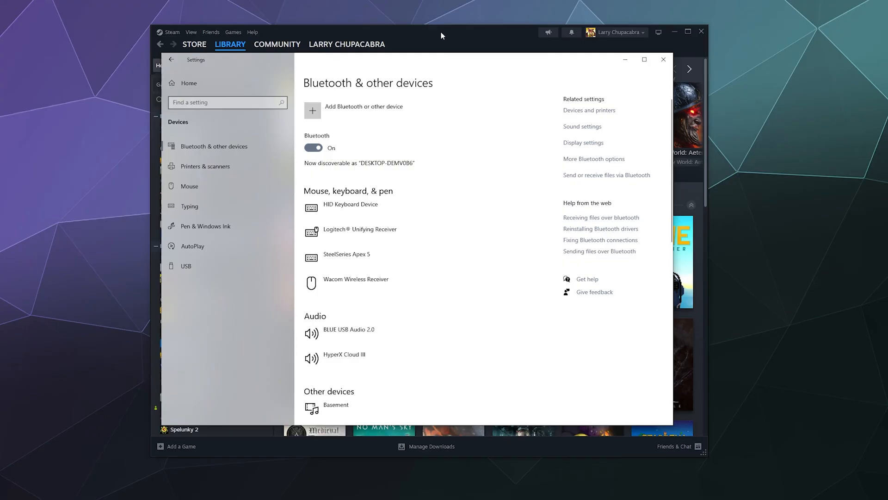
mouse_move(310, 98)
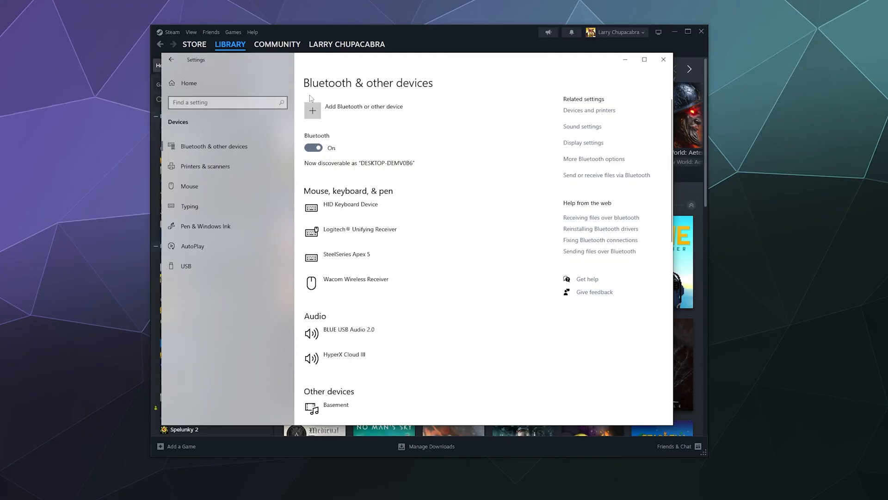
mouse_move(397, 110)
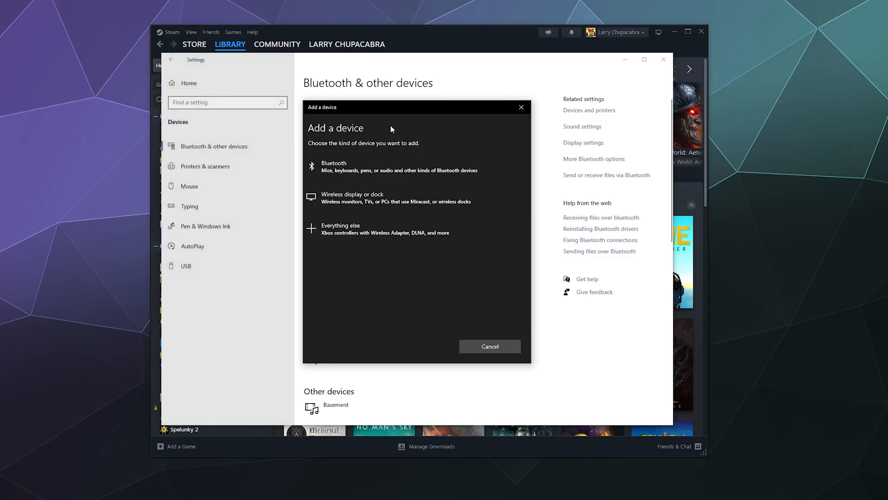
Pair the Wireless Controller over Bluetooth and dismiss the confirmation so it shows as connected.
click(333, 166)
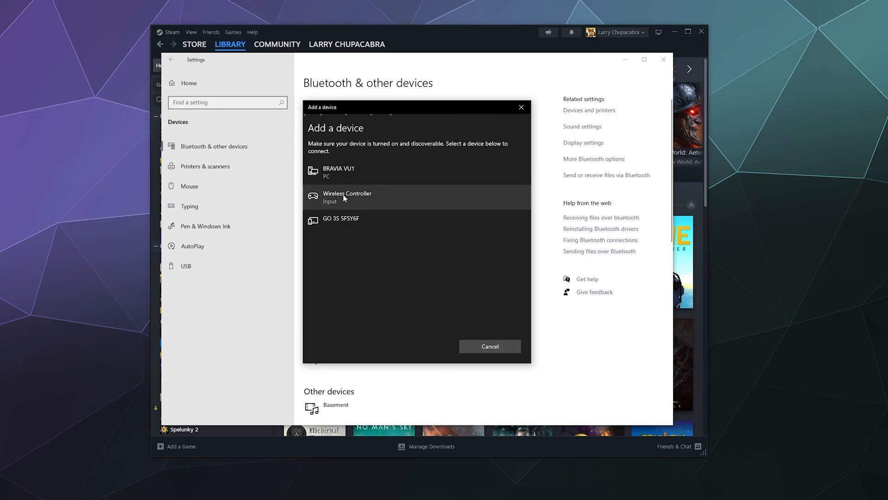
click(347, 196)
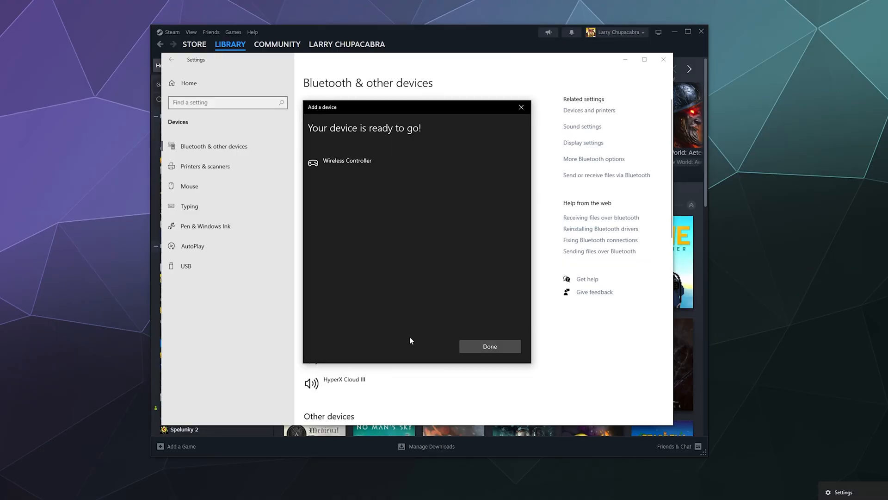
click(490, 346)
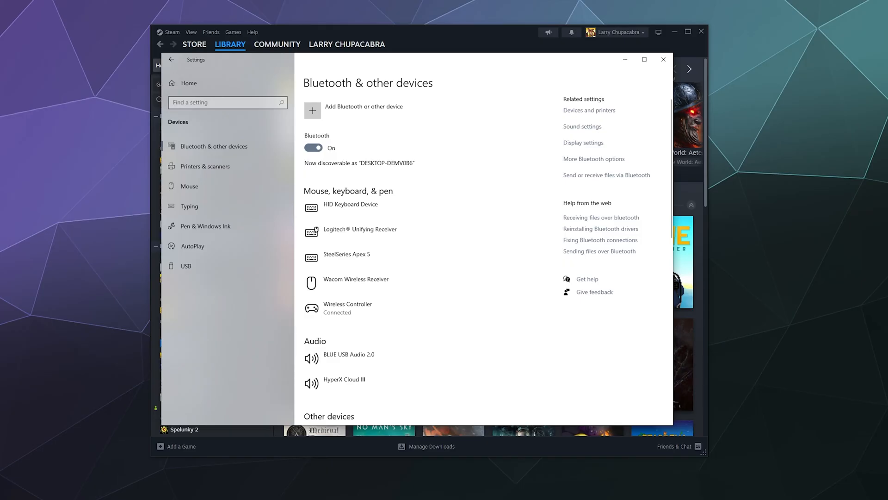
mouse_move(645, 59)
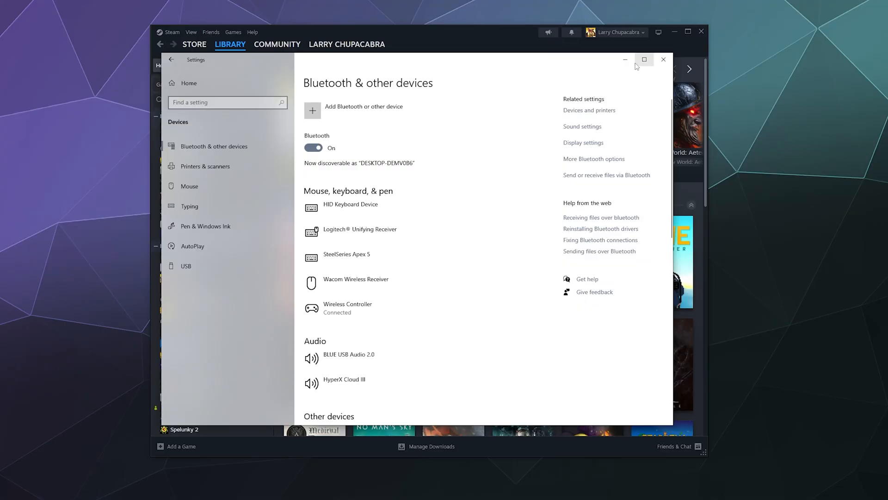
Close Windows Settings and bring up the Steam client menu from the library.
click(664, 59)
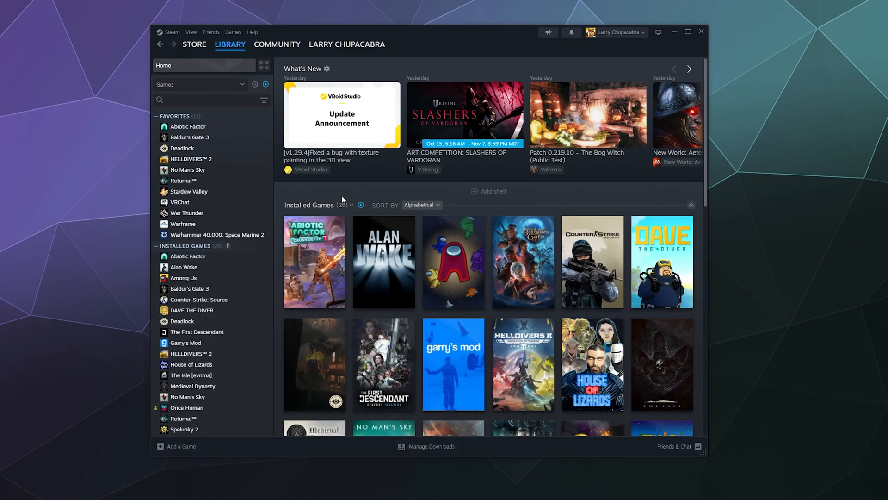
mouse_move(342, 192)
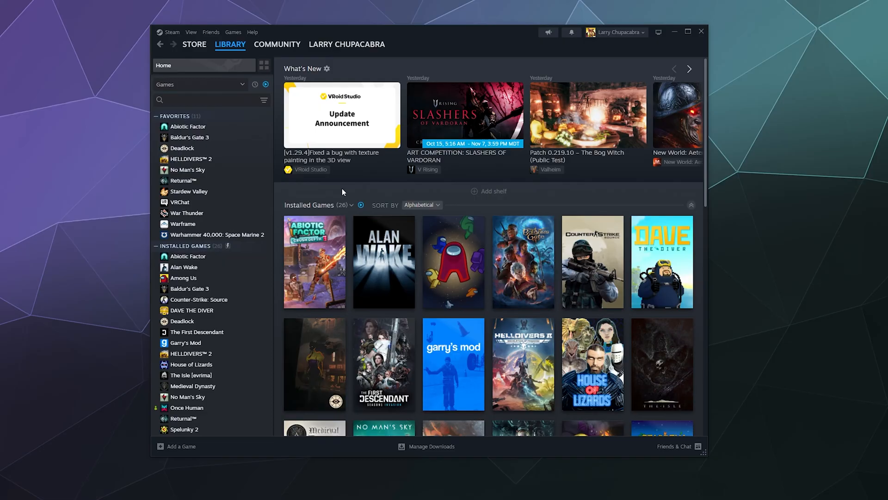
click(194, 44)
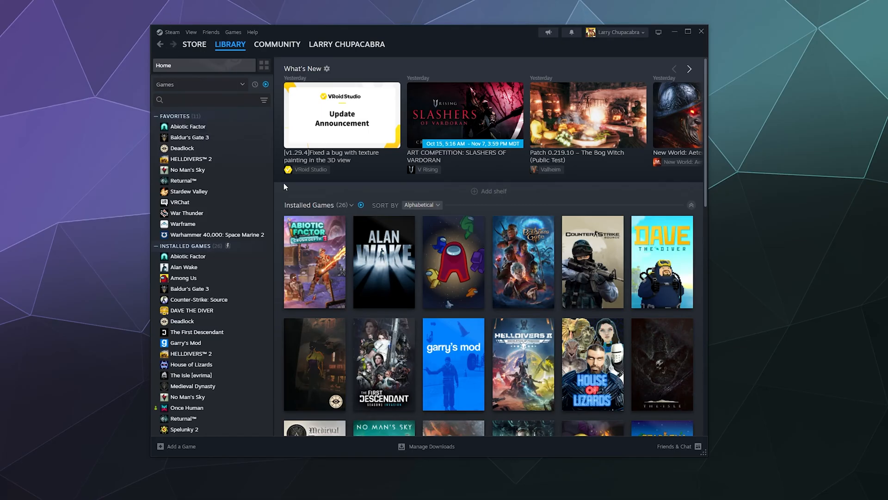
click(170, 31)
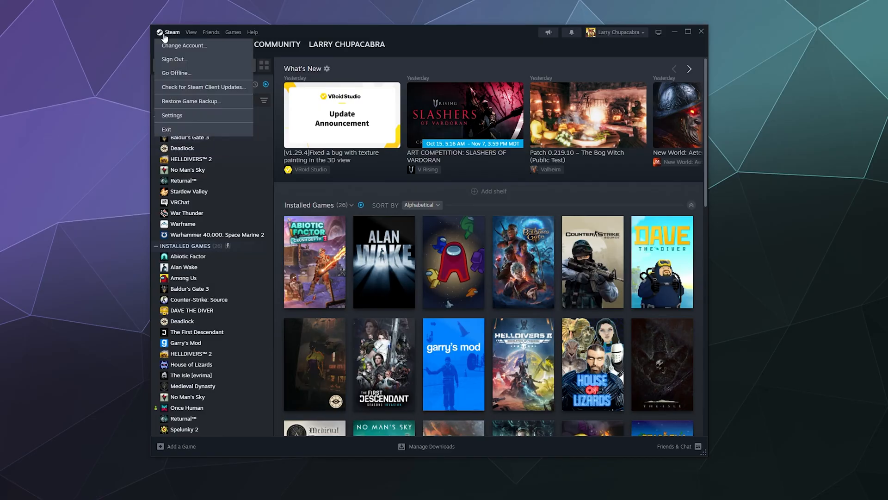
Go to Steam Settings' Controller section showing the PlayStation 5 Controller and External Gamepad Settings.
click(172, 115)
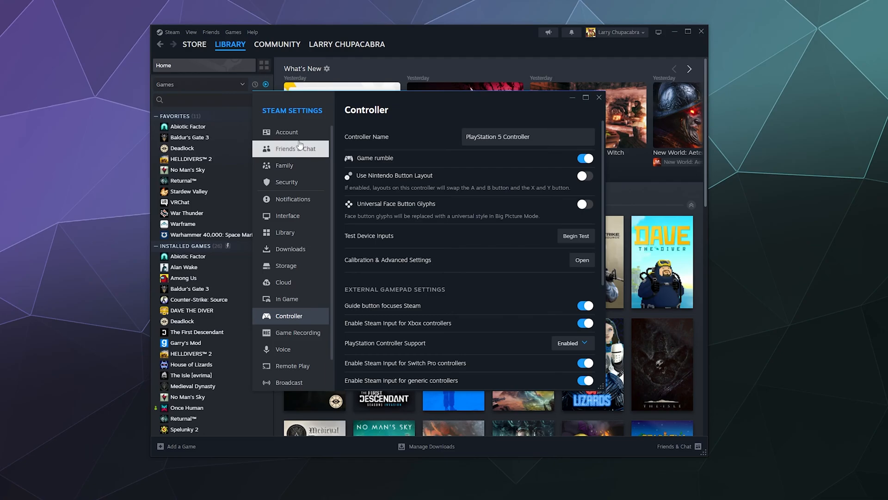
mouse_move(307, 322)
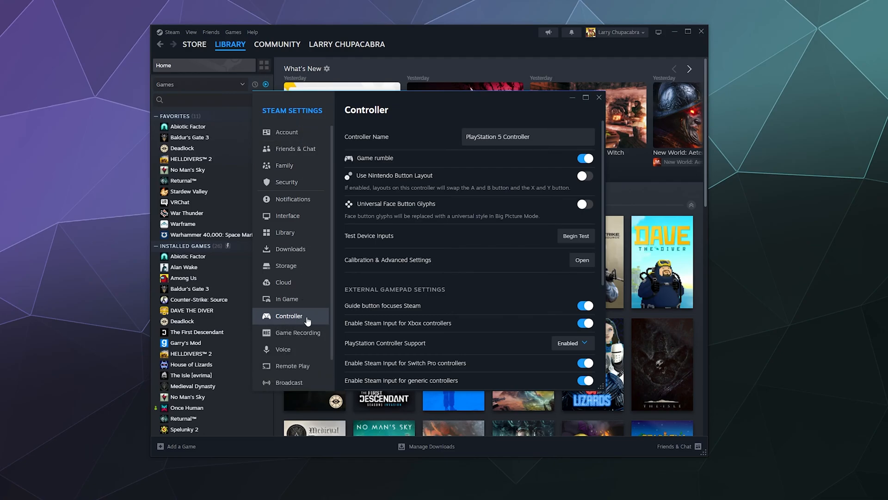
mouse_move(293, 314)
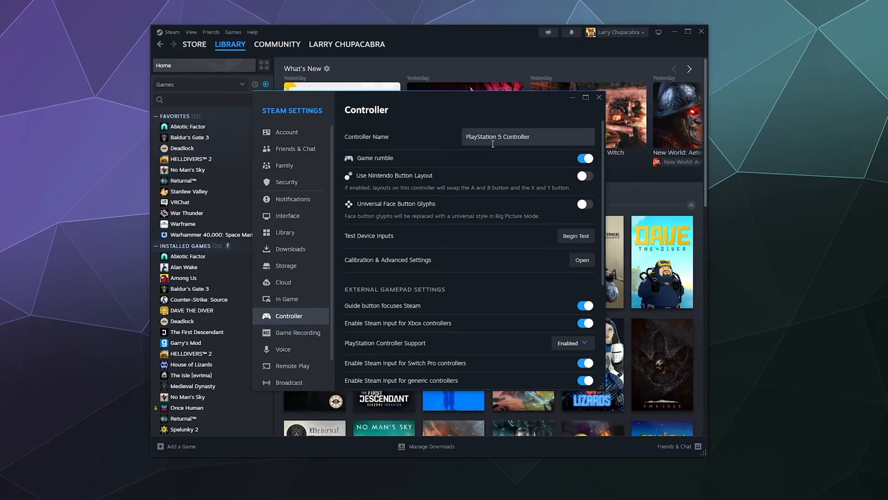
mouse_move(351, 143)
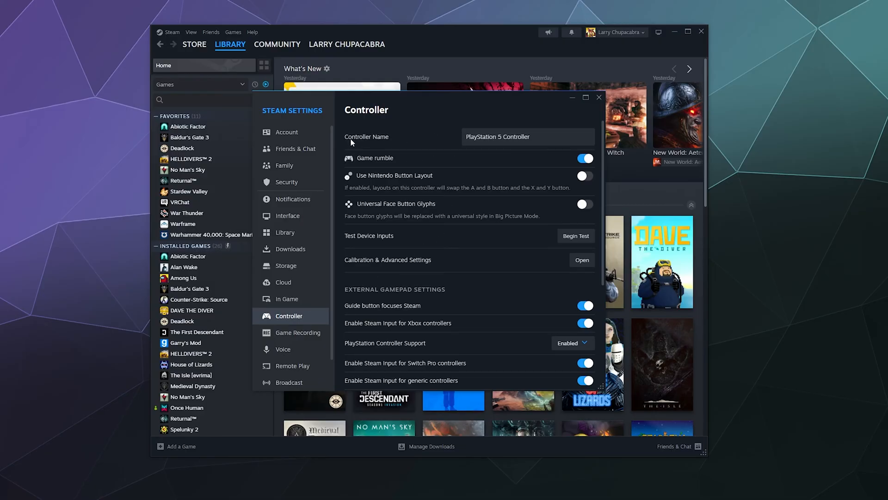
click(501, 137)
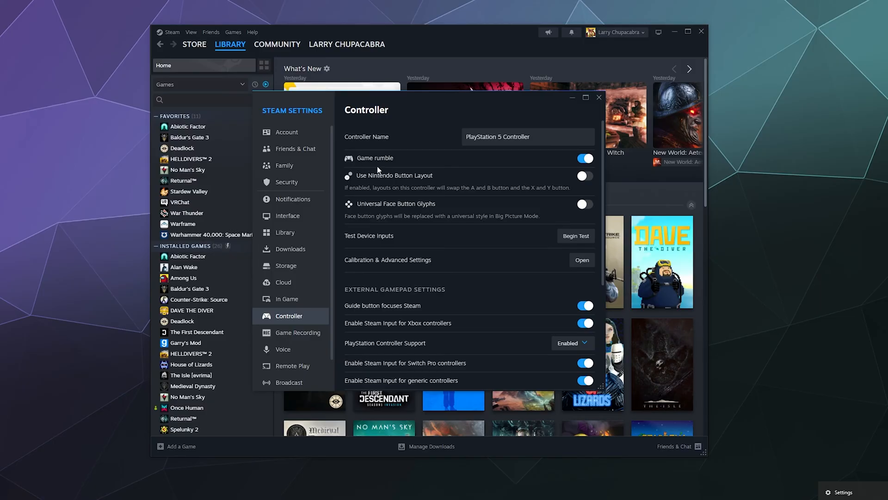
scroll(down, 3)
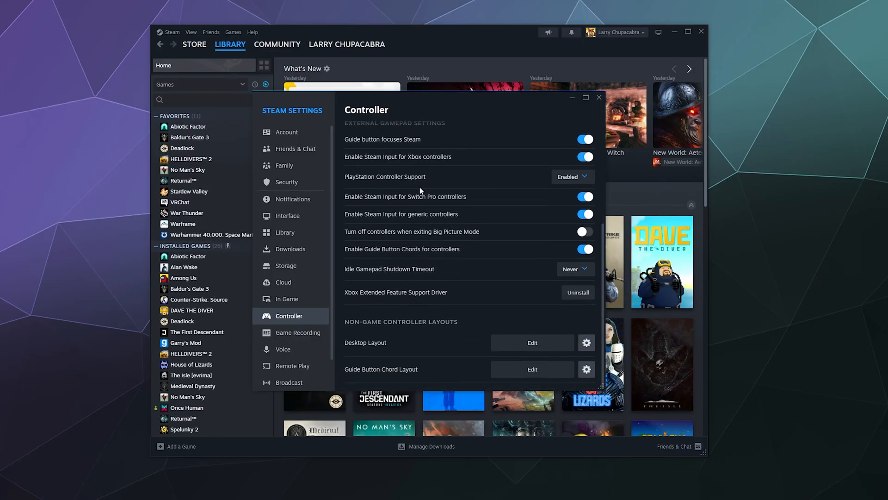
mouse_move(480, 183)
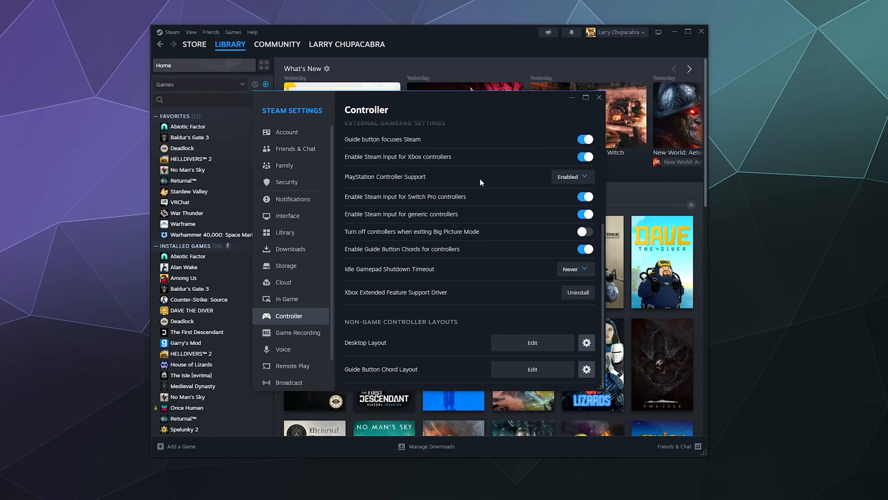
mouse_move(464, 264)
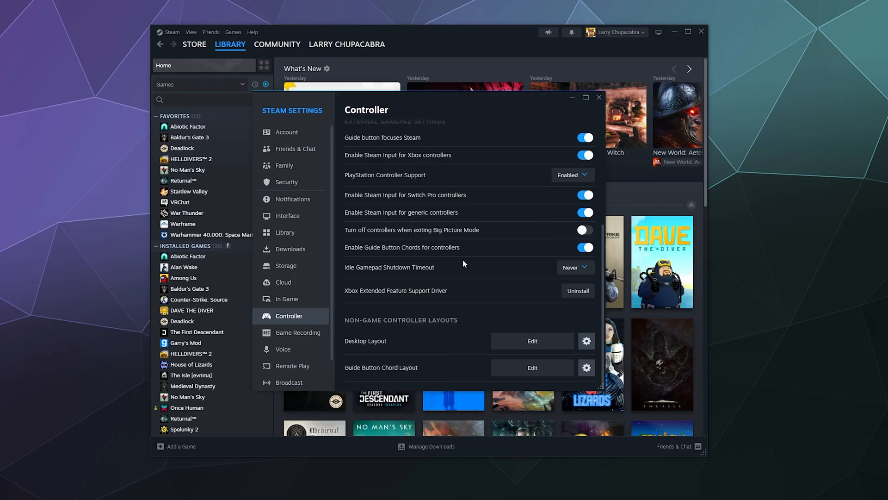
mouse_move(531, 340)
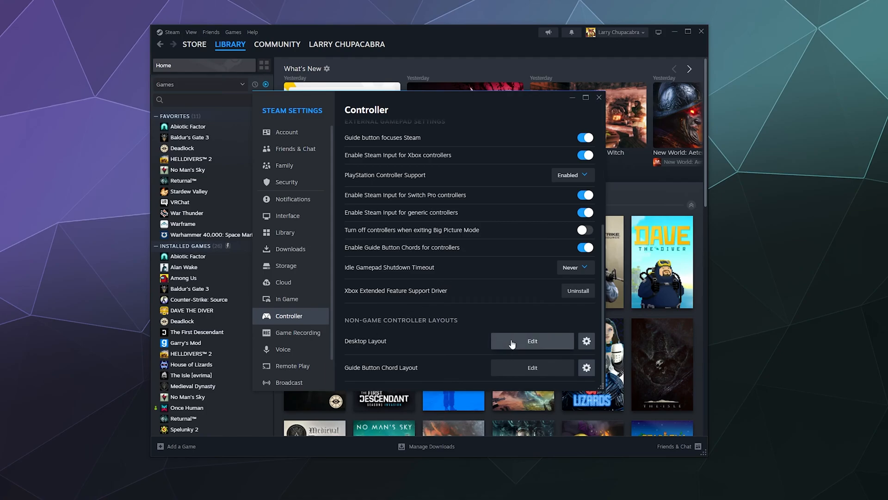
Browse the Community Layouts for the controller, then close Steam Settings back to the library.
click(531, 340)
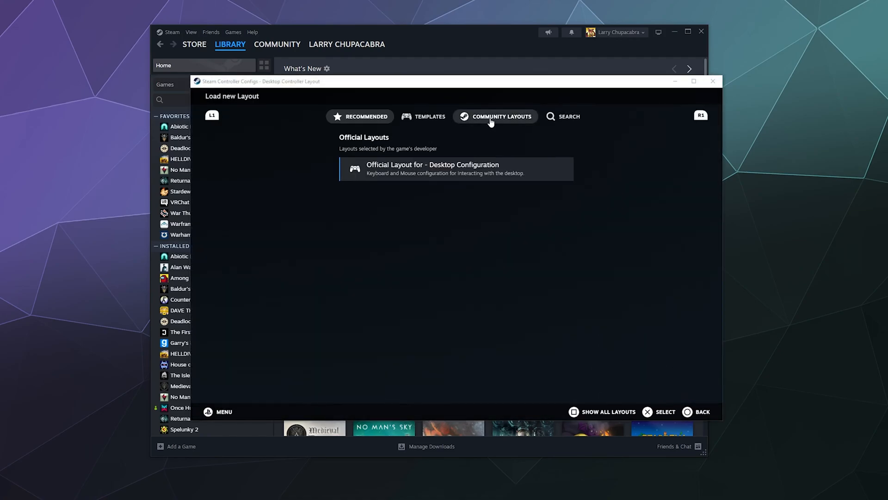
click(501, 116)
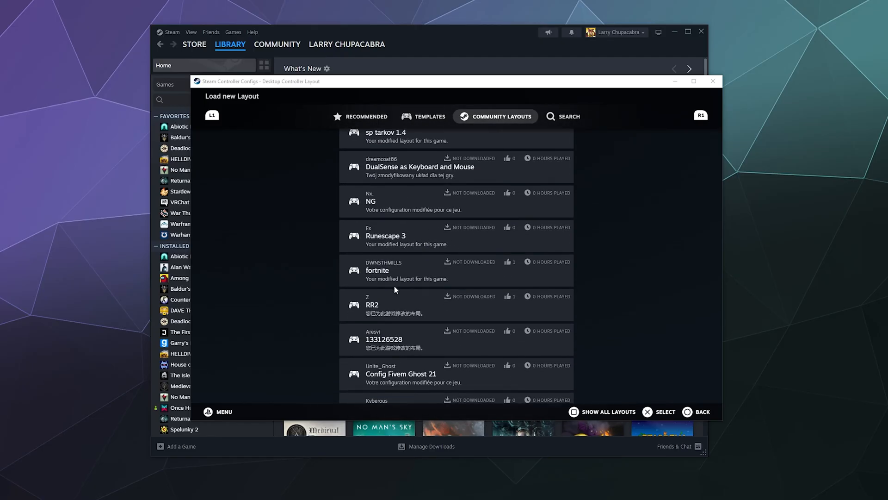
mouse_move(401, 299)
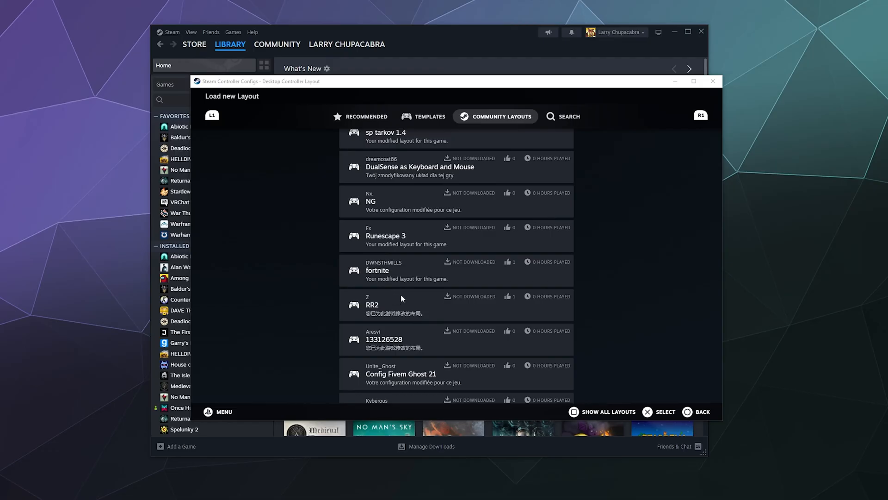
mouse_move(385, 287)
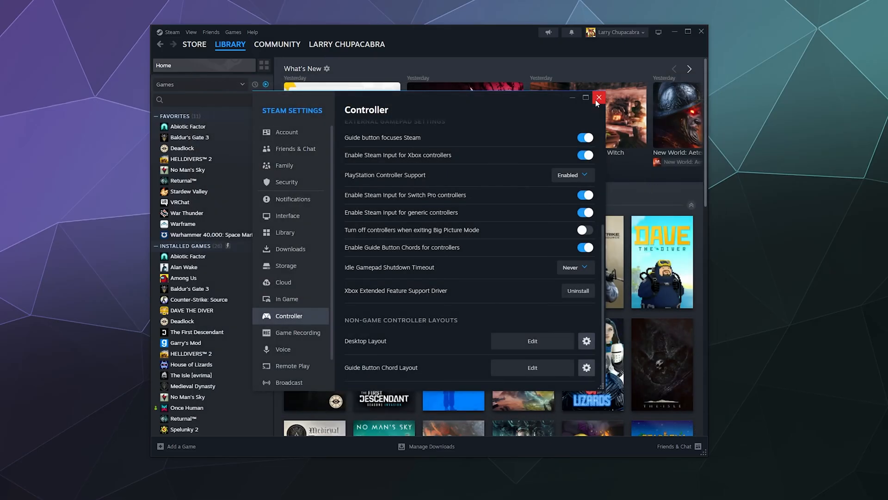
click(599, 97)
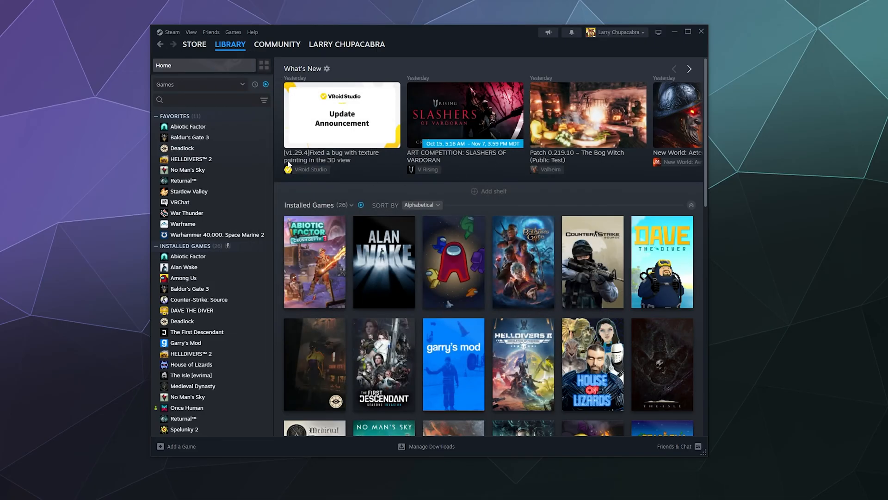
mouse_move(320, 194)
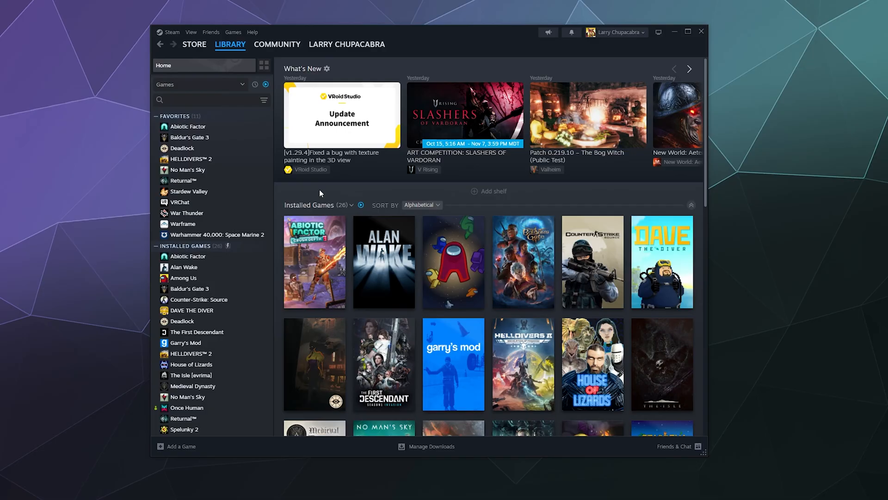
mouse_move(233, 31)
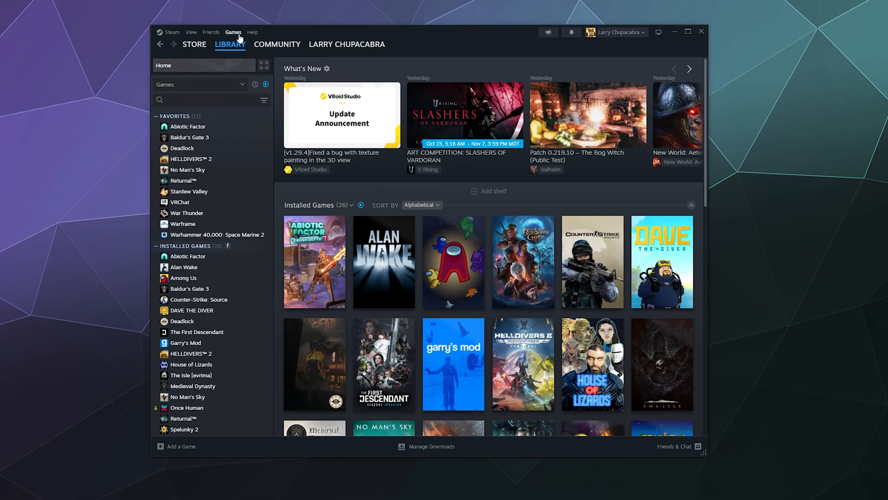
mouse_move(257, 36)
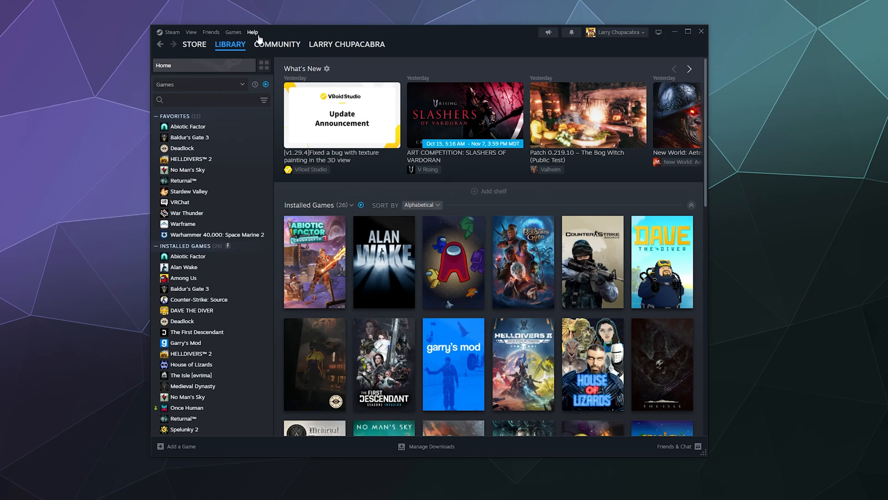
Add Battle.net as a non-Steam game by searching 'battle' and adding the selected program.
click(233, 31)
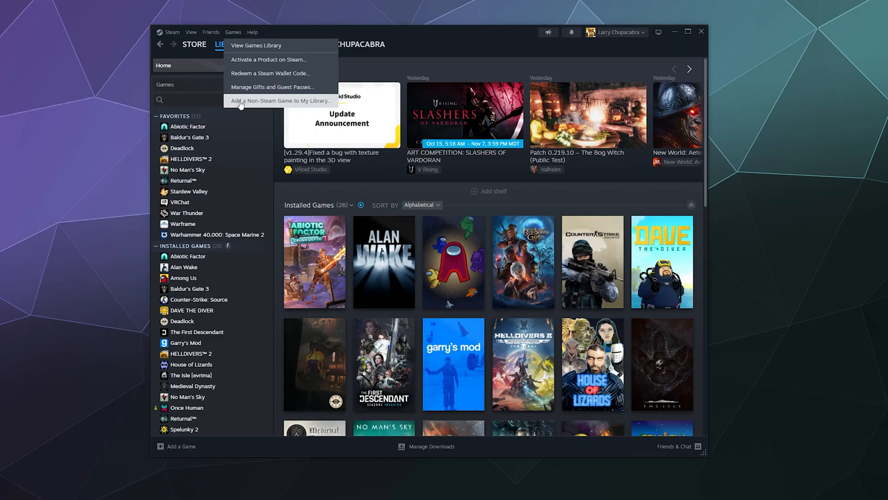
mouse_move(315, 106)
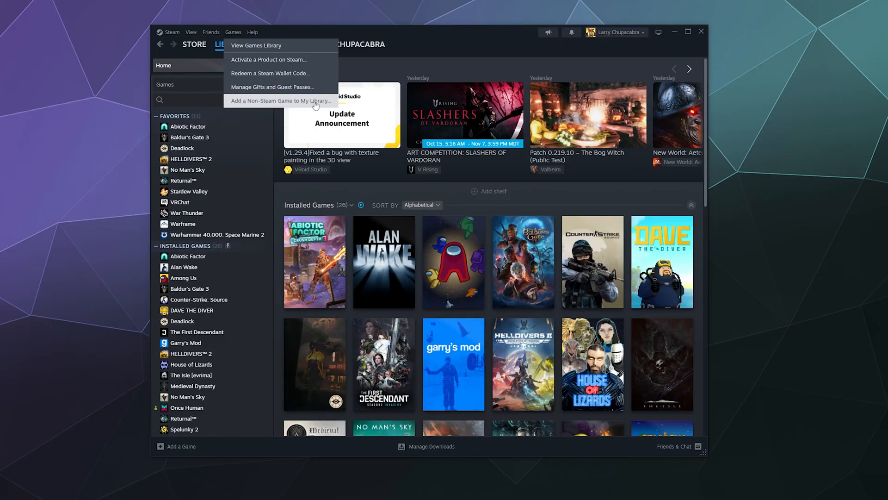
click(282, 100)
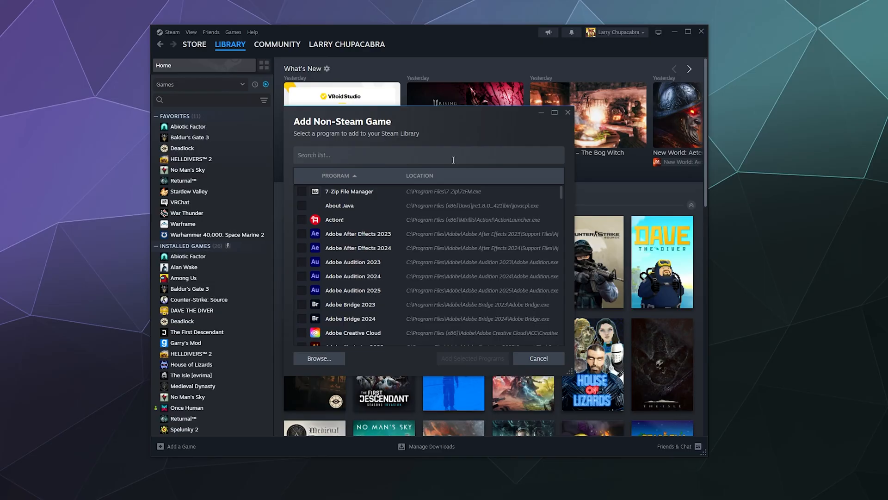
text(battle)
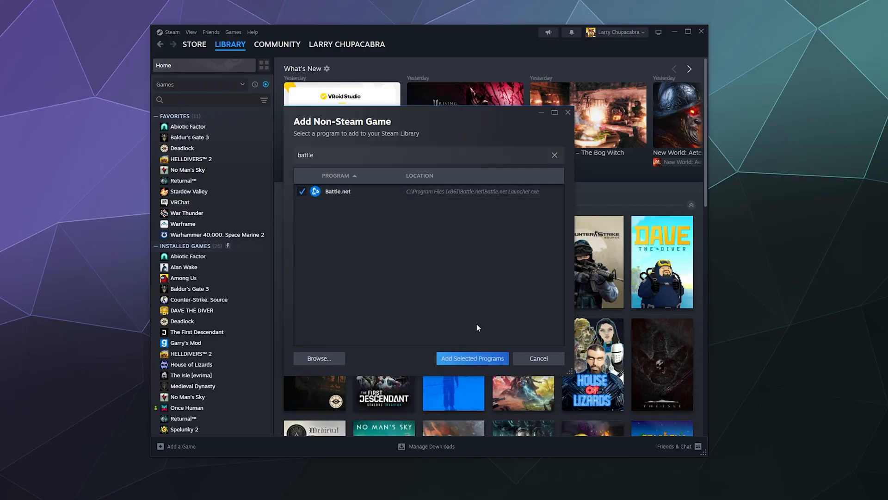
click(472, 358)
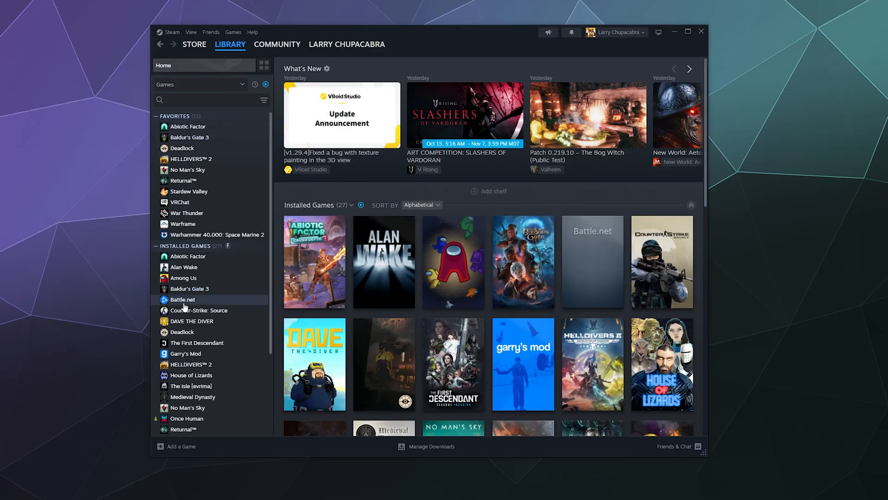
Launch Battle.net from its new entry in the Installed Games list.
click(183, 298)
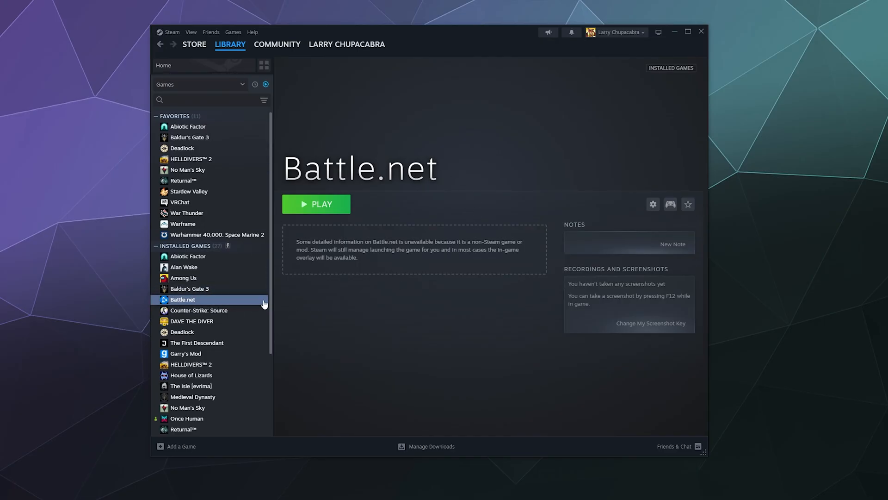
mouse_move(210, 304)
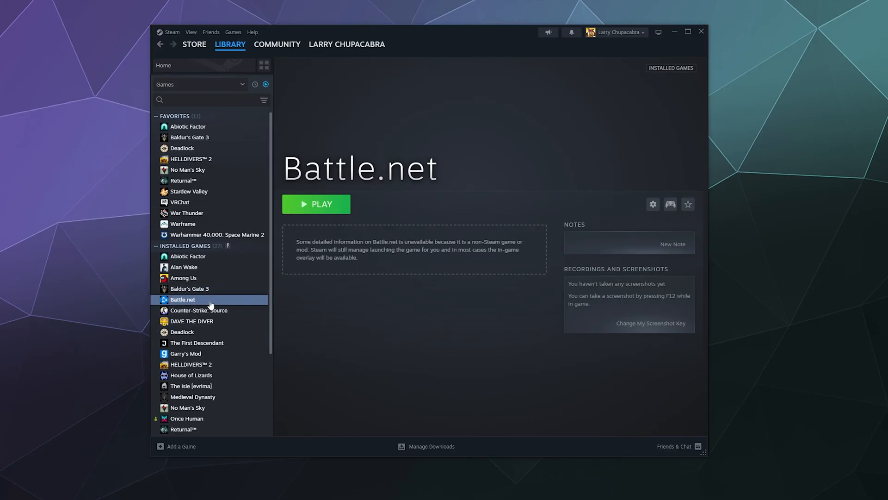
mouse_move(337, 205)
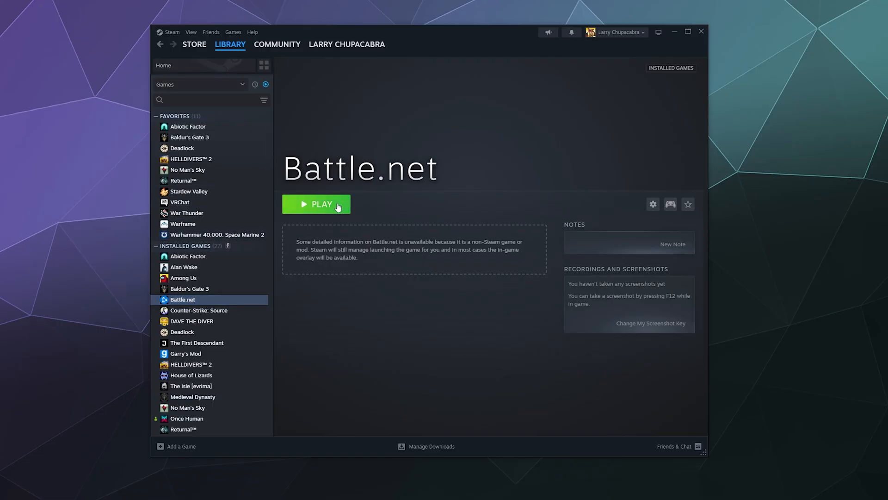
click(316, 203)
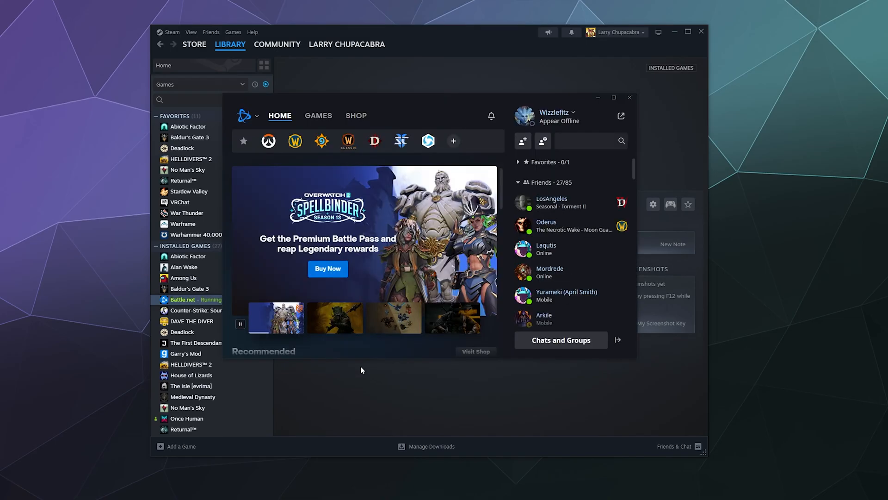
mouse_move(272, 162)
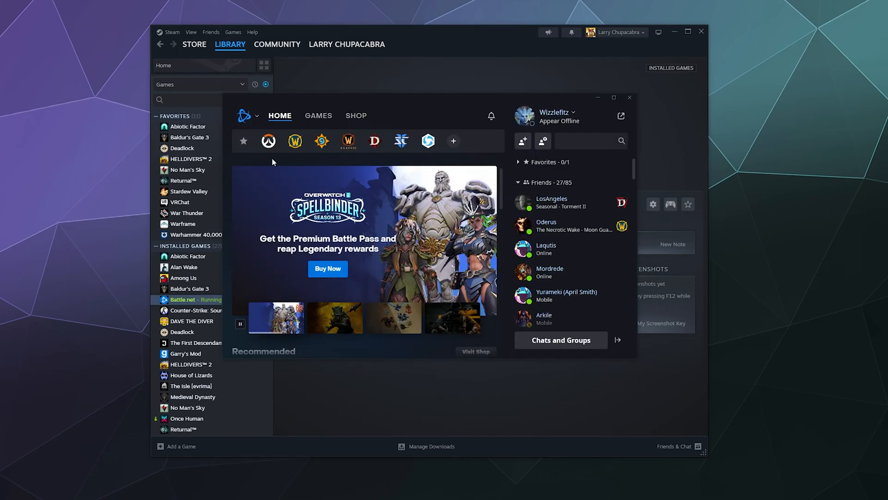
Start Overwatch 2 from its page in the Battle.net game bar.
click(268, 140)
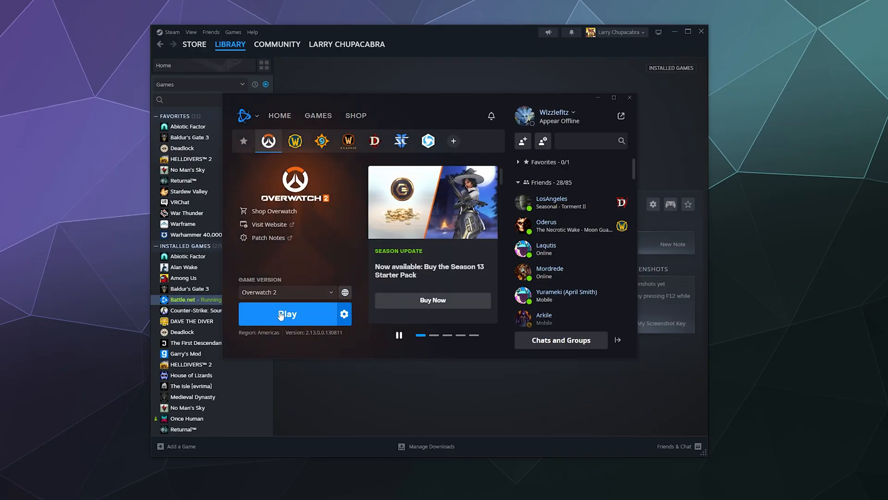
click(288, 314)
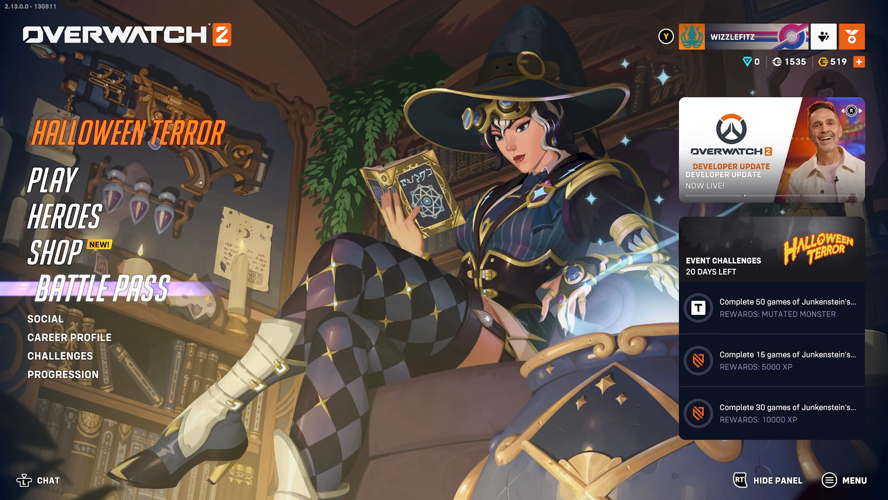
mouse_move(65, 253)
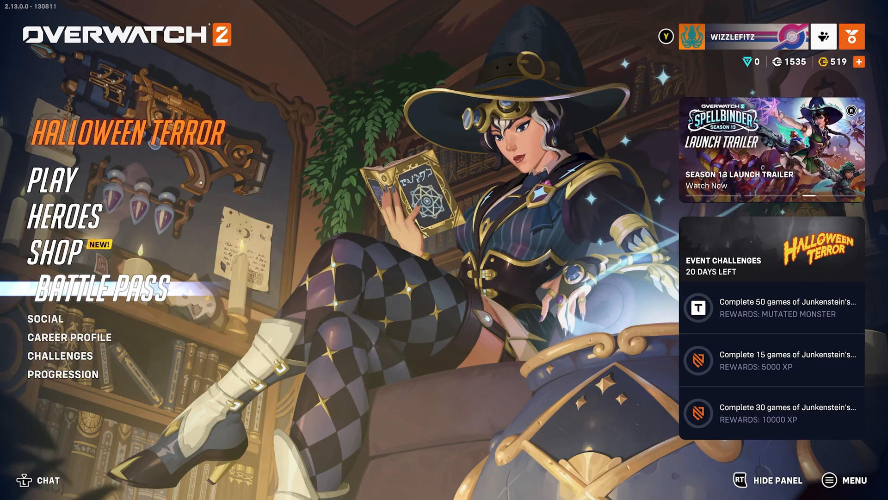
Select HEROES on the main menu to show the tank, damage and support roster.
click(64, 216)
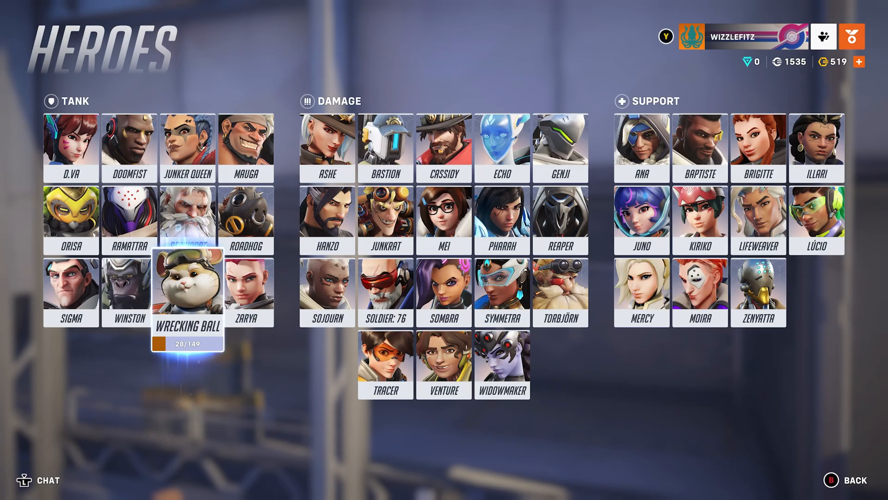
mouse_move(444, 220)
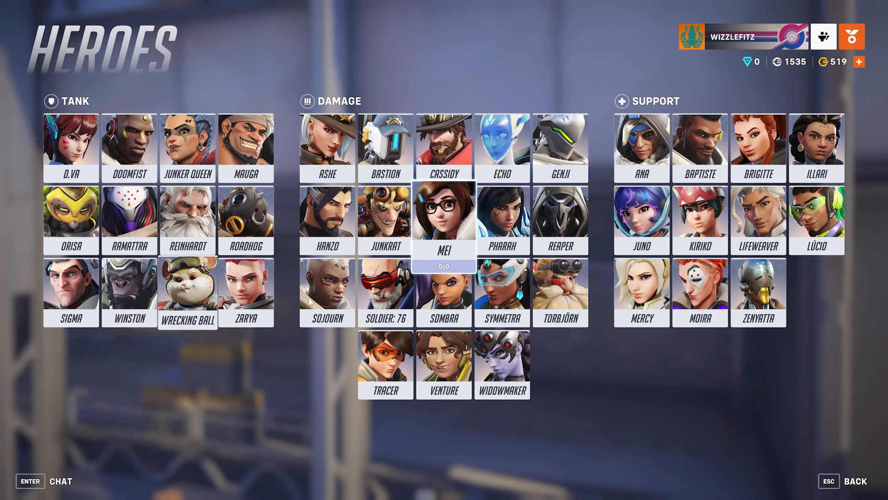